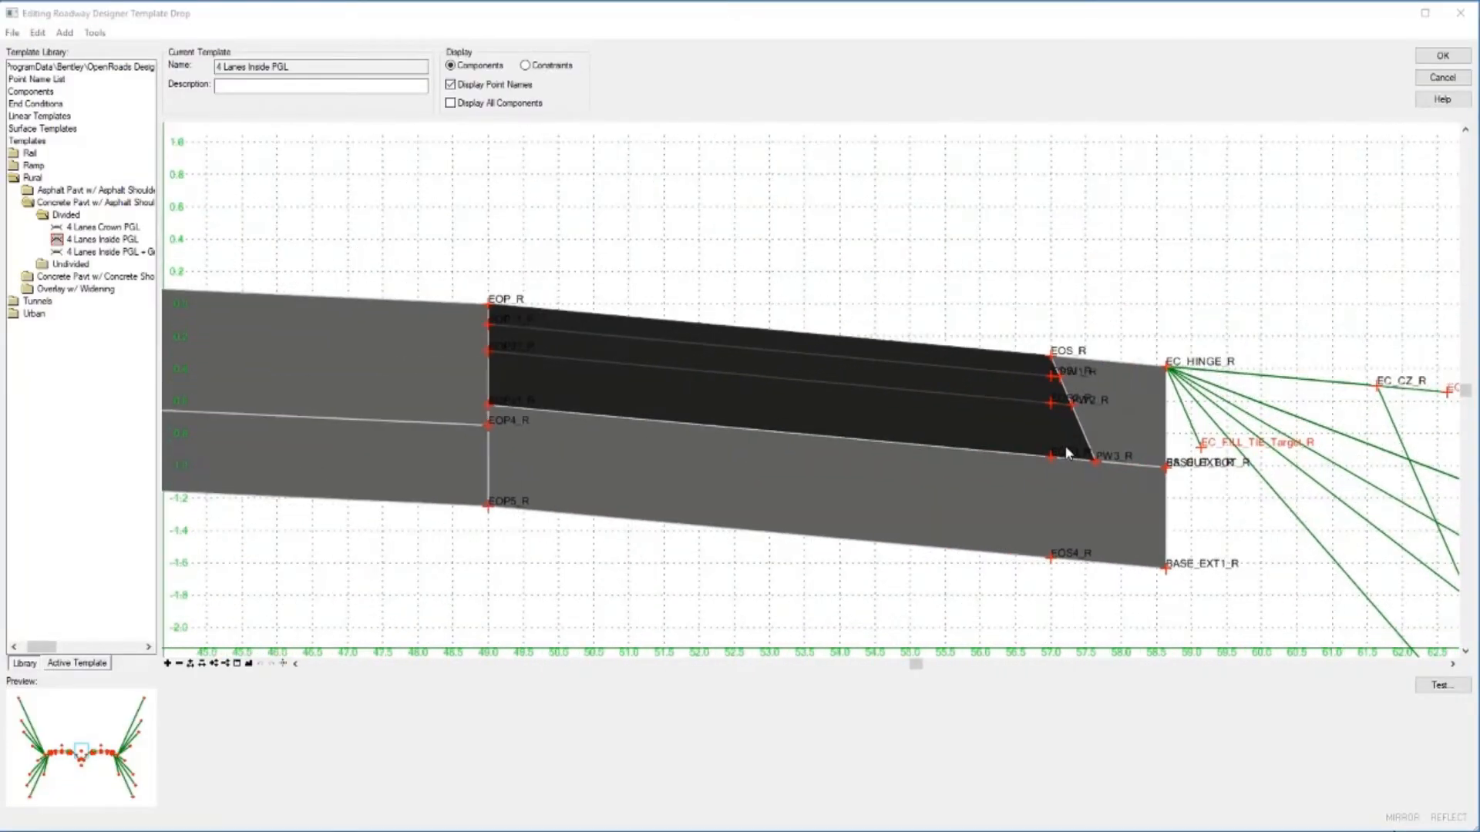
Place new point DNC_R on the right shoulder's top edge near offset 55.
click(911, 319)
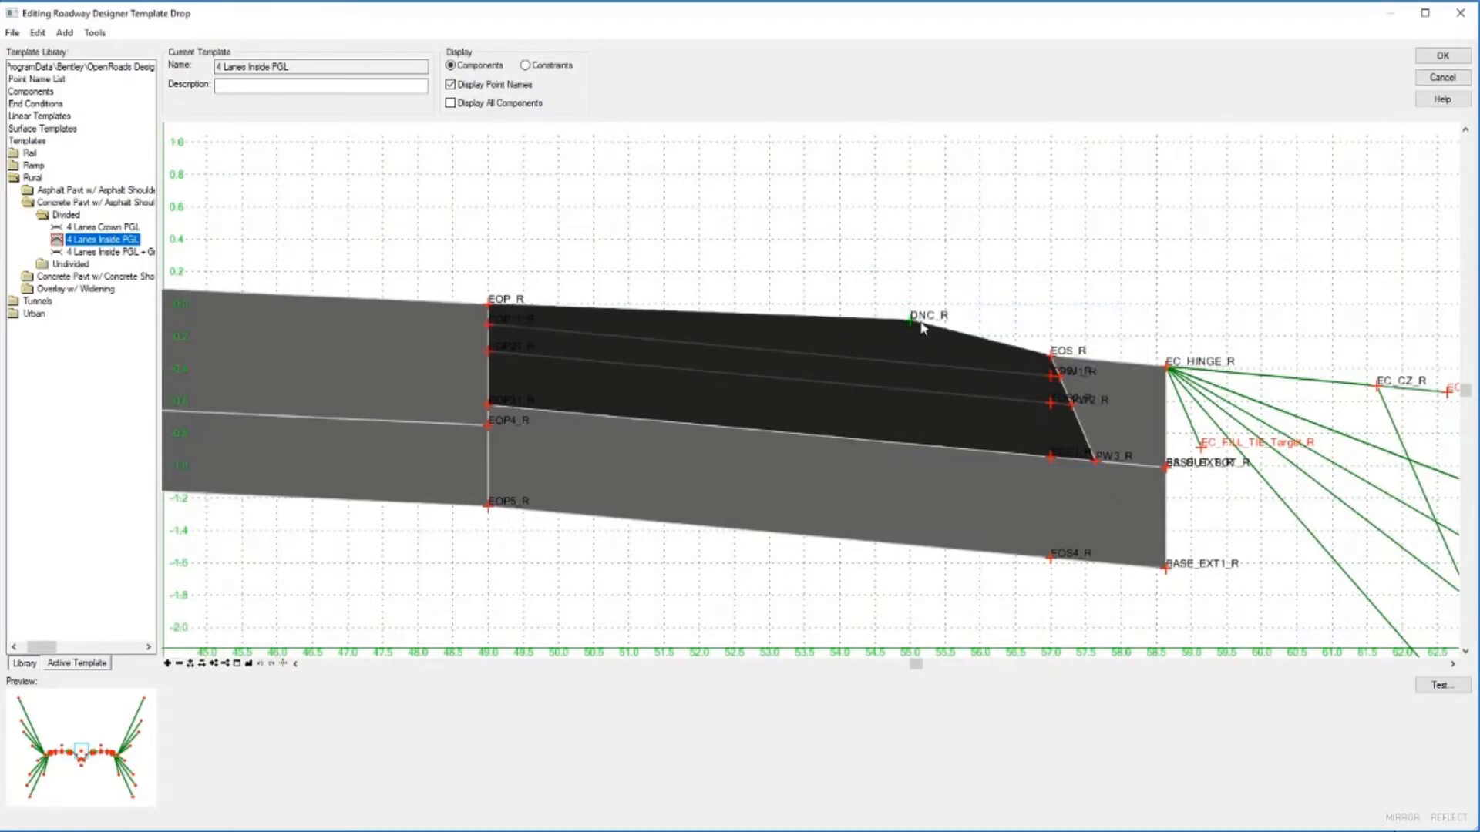
Constrain DNC_R horizontally -2.000 from EOS_R and add a zero vector-offset constraint.
right_click(909, 315)
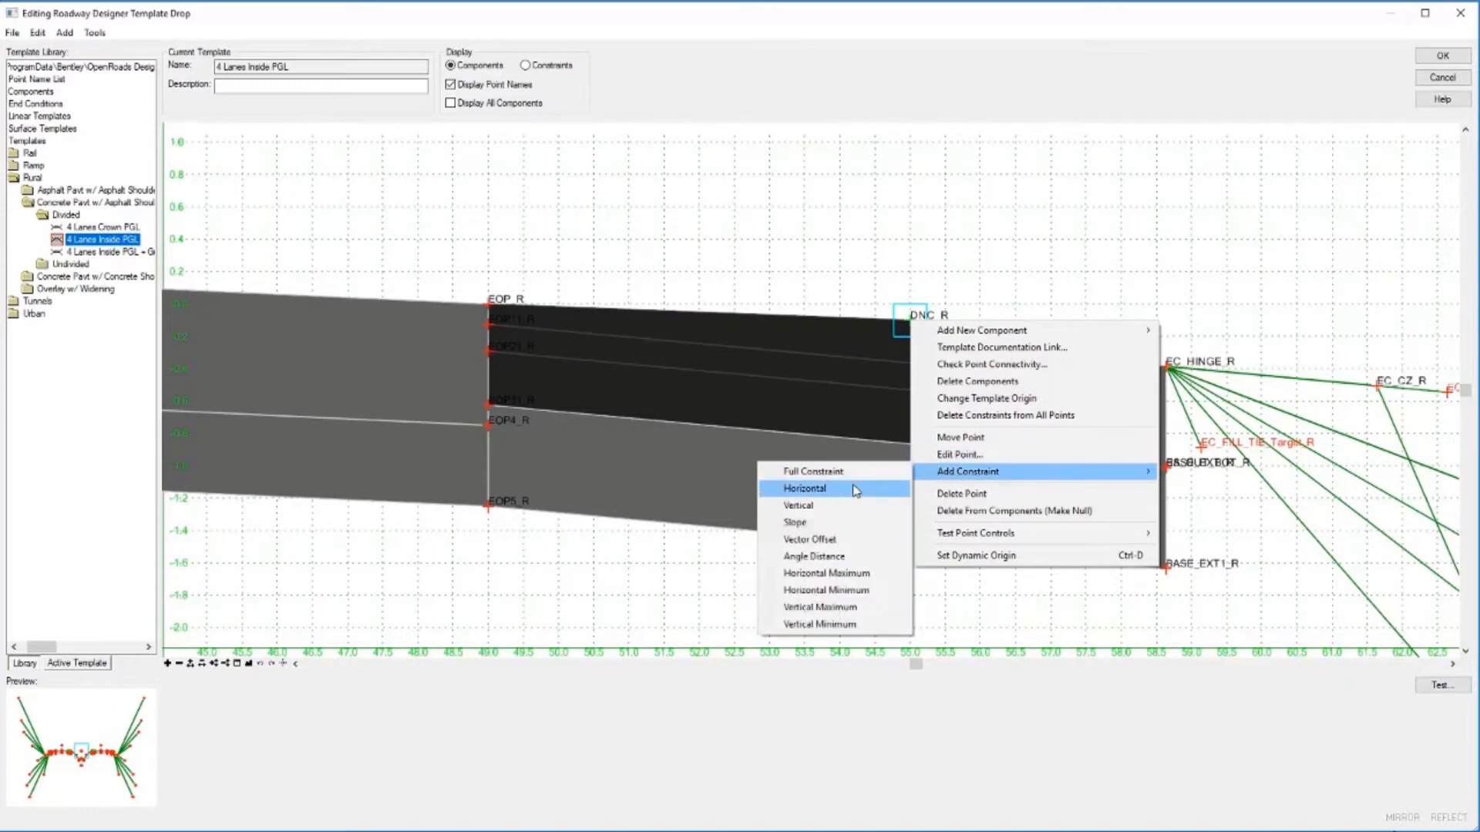
click(803, 487)
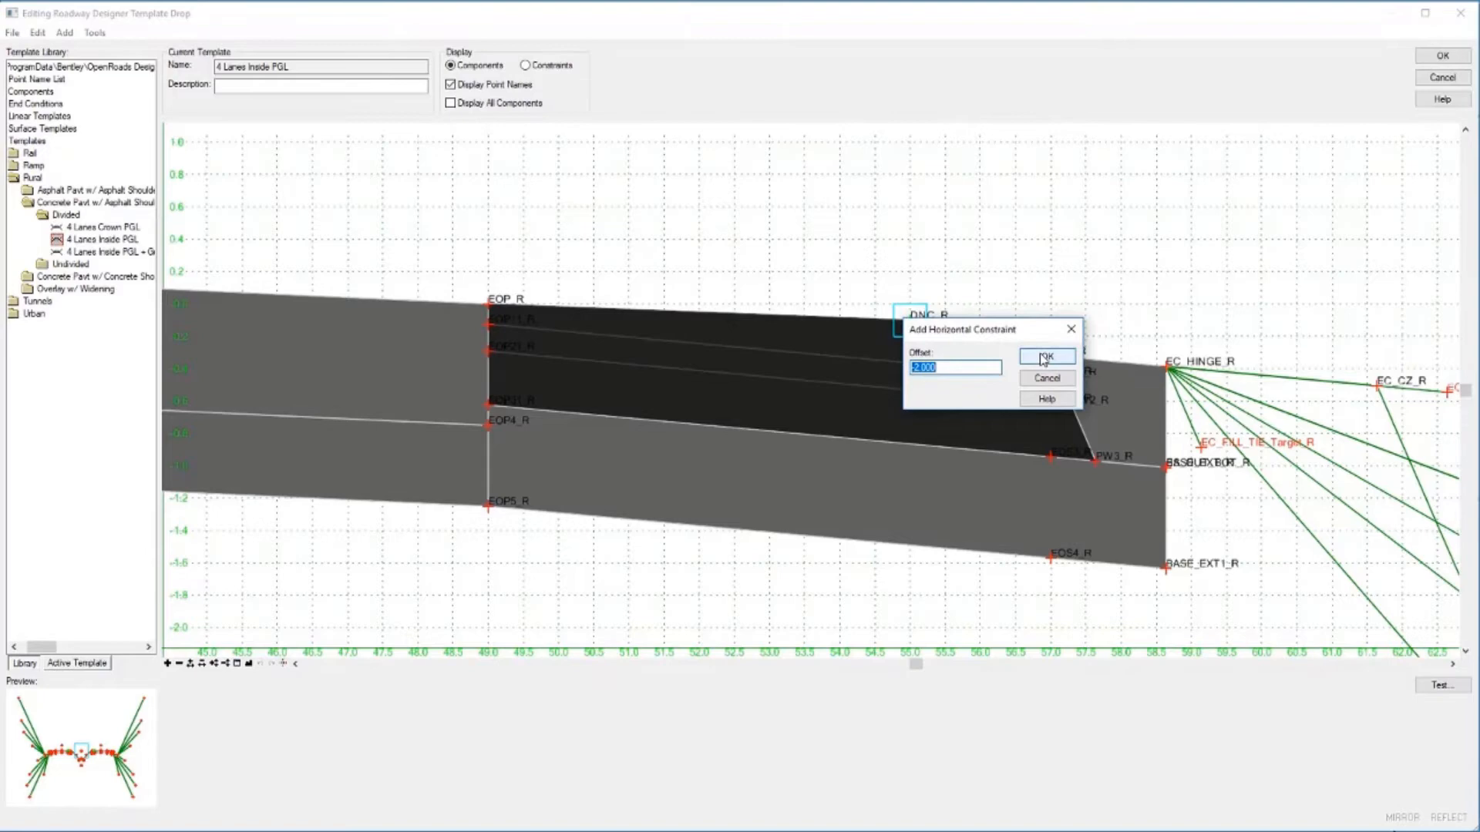
click(1046, 357)
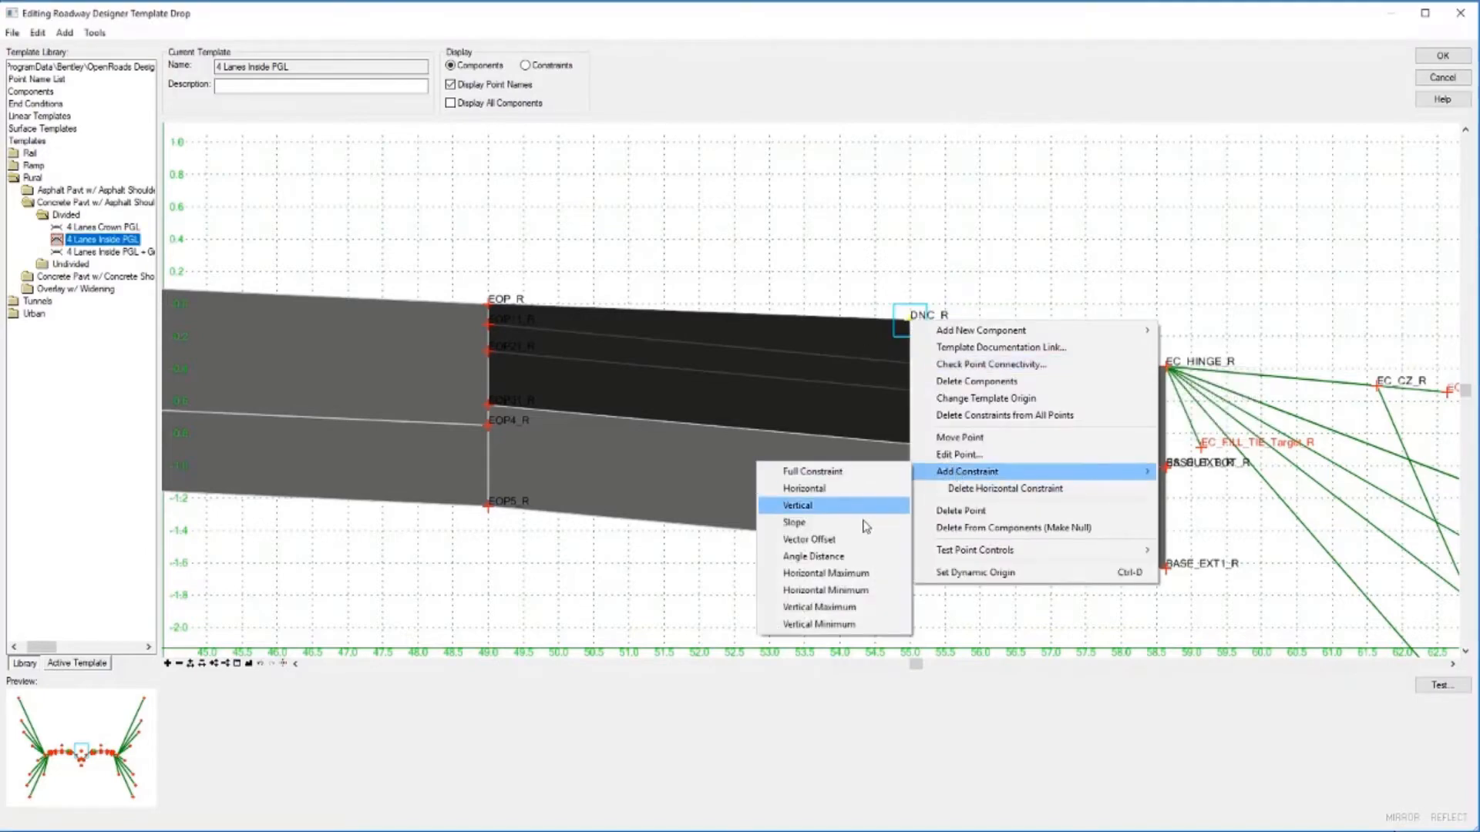
click(796, 505)
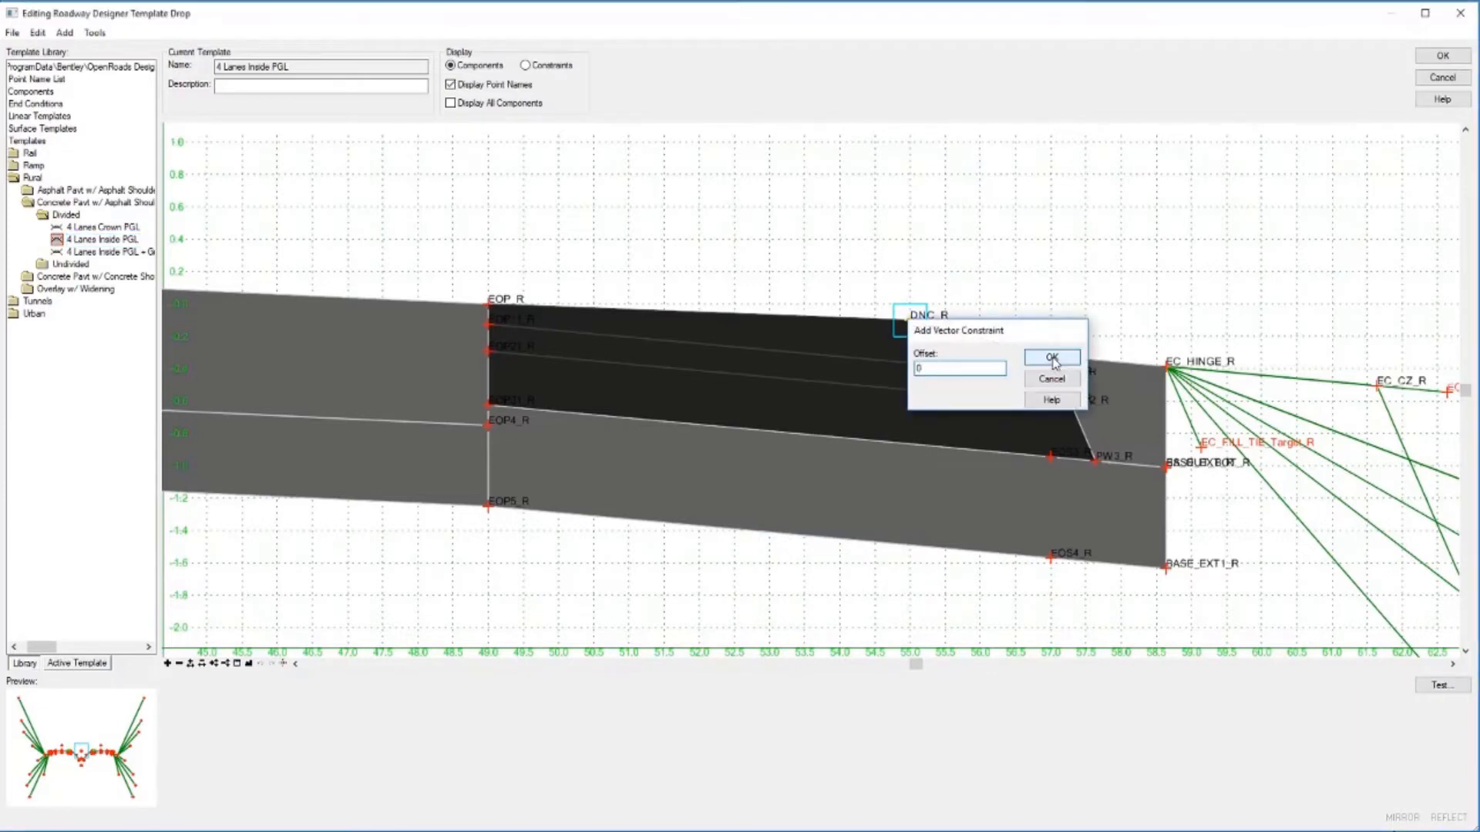
click(1050, 357)
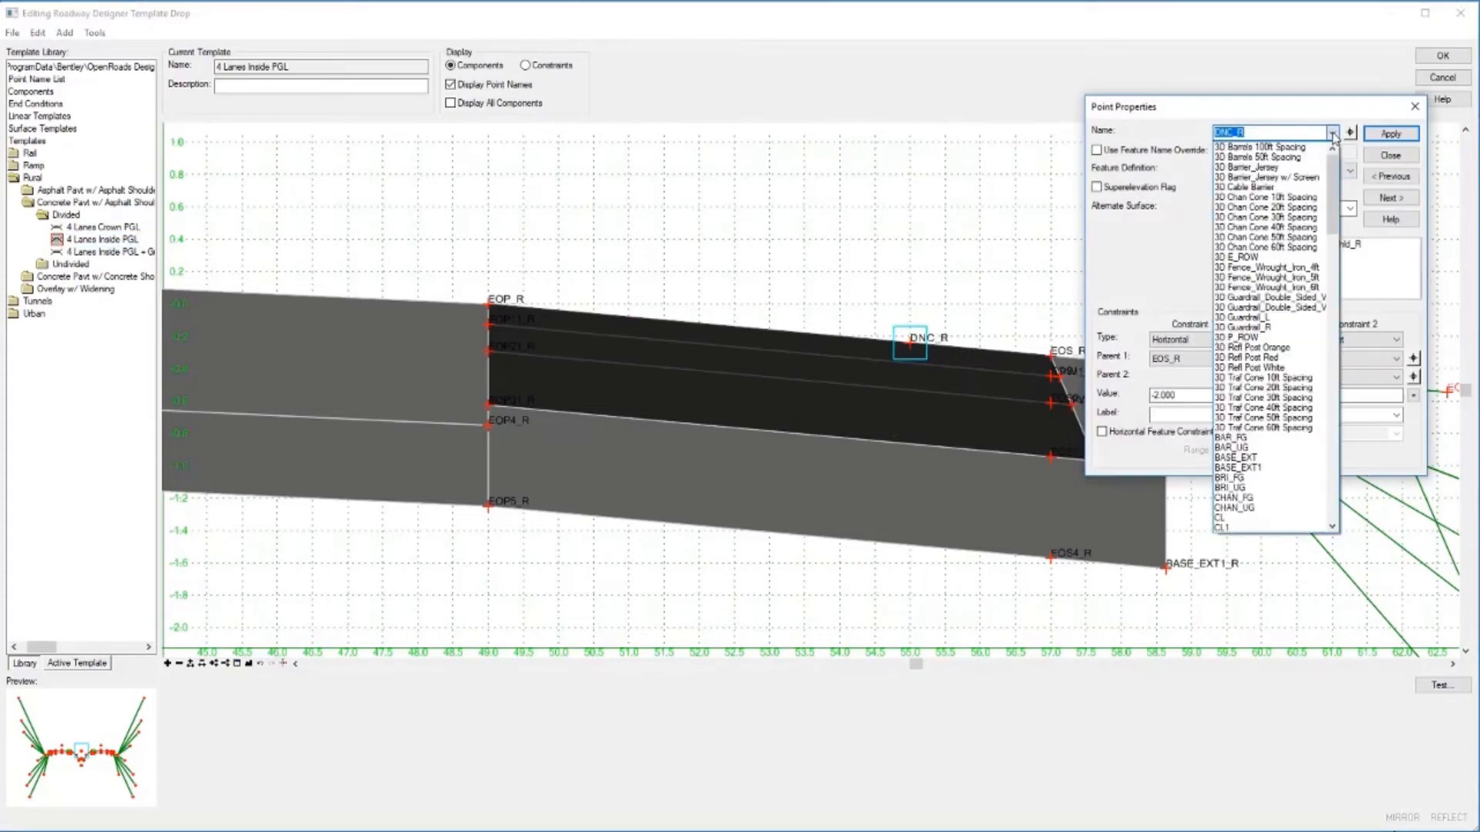
Rename DNC_R to 3D Barrier_Jersey in Point Properties, apply, and close.
click(1269, 168)
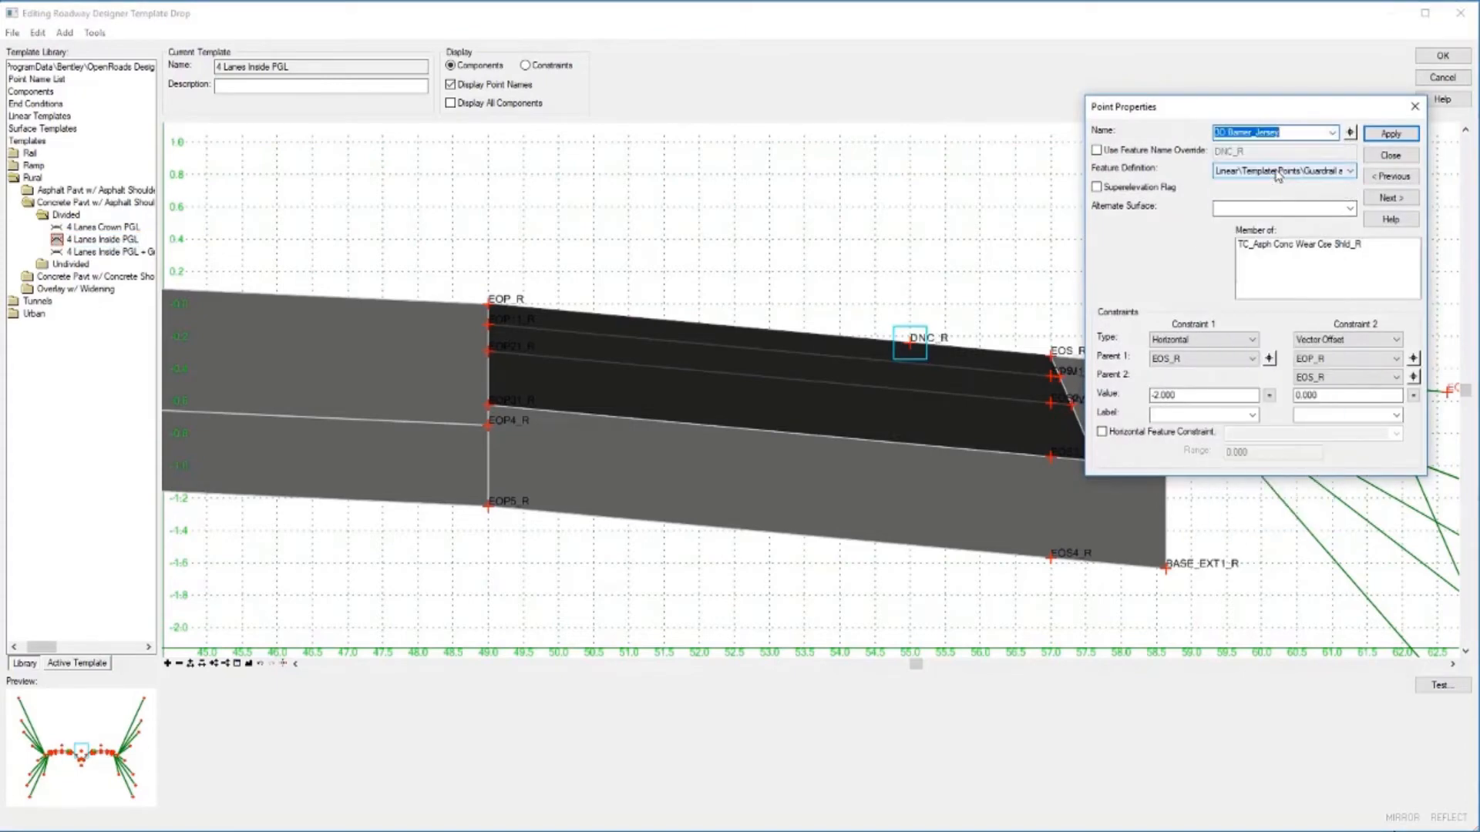
click(1391, 134)
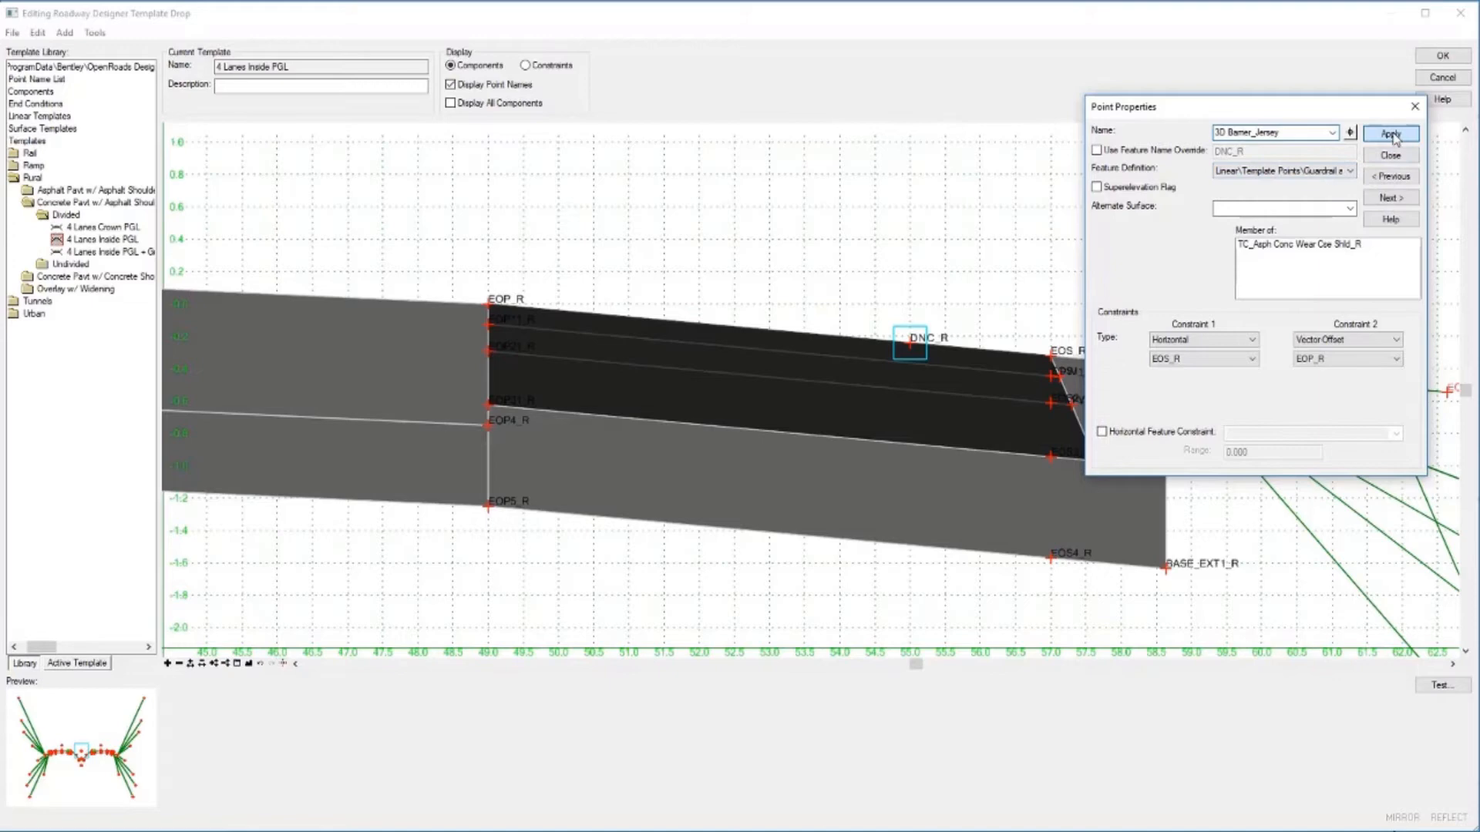
click(1389, 155)
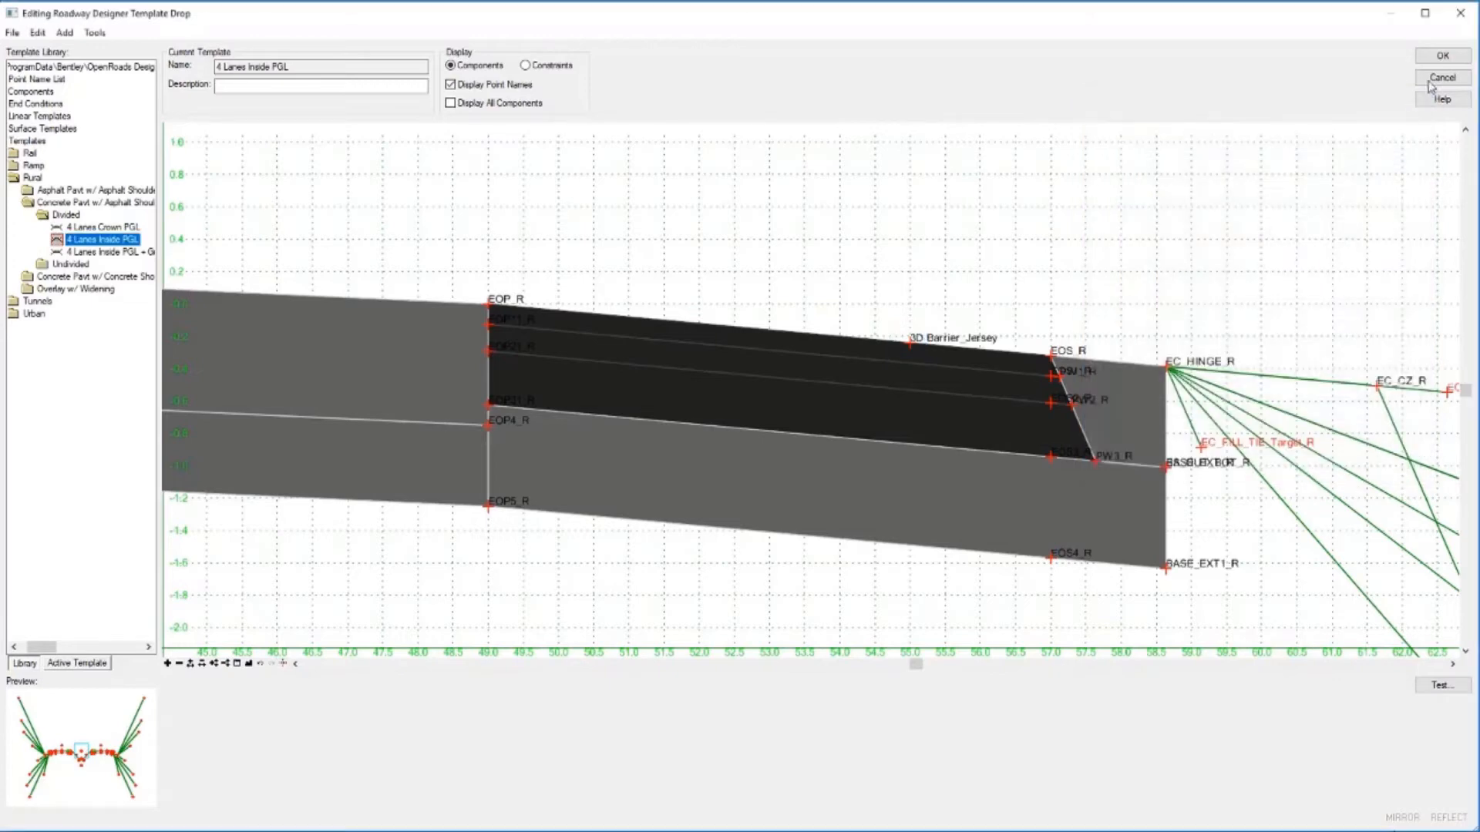
Update the corridor to show the jersey barrier, then reopen the template for editing.
click(1441, 55)
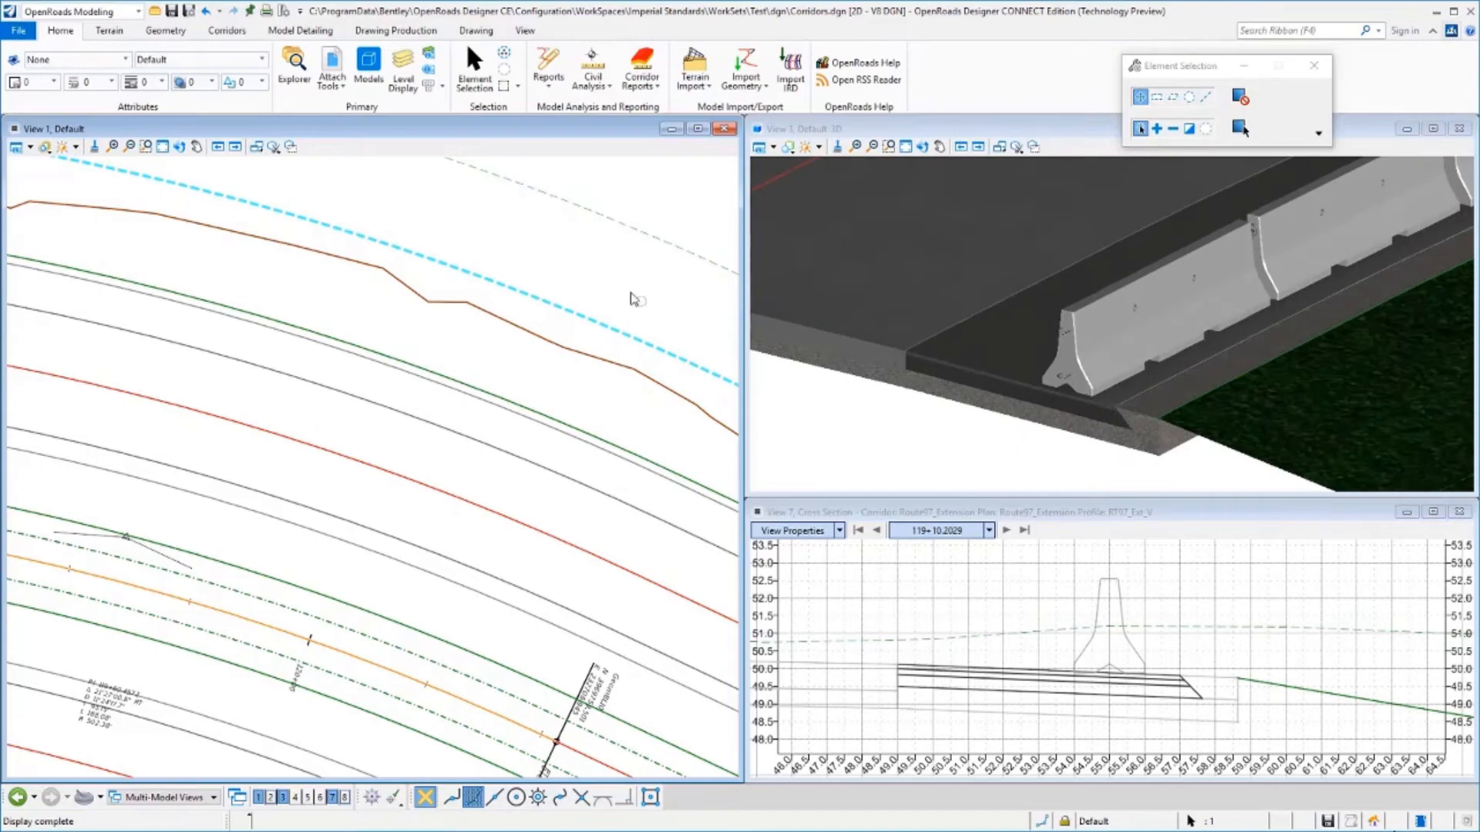
click(636, 312)
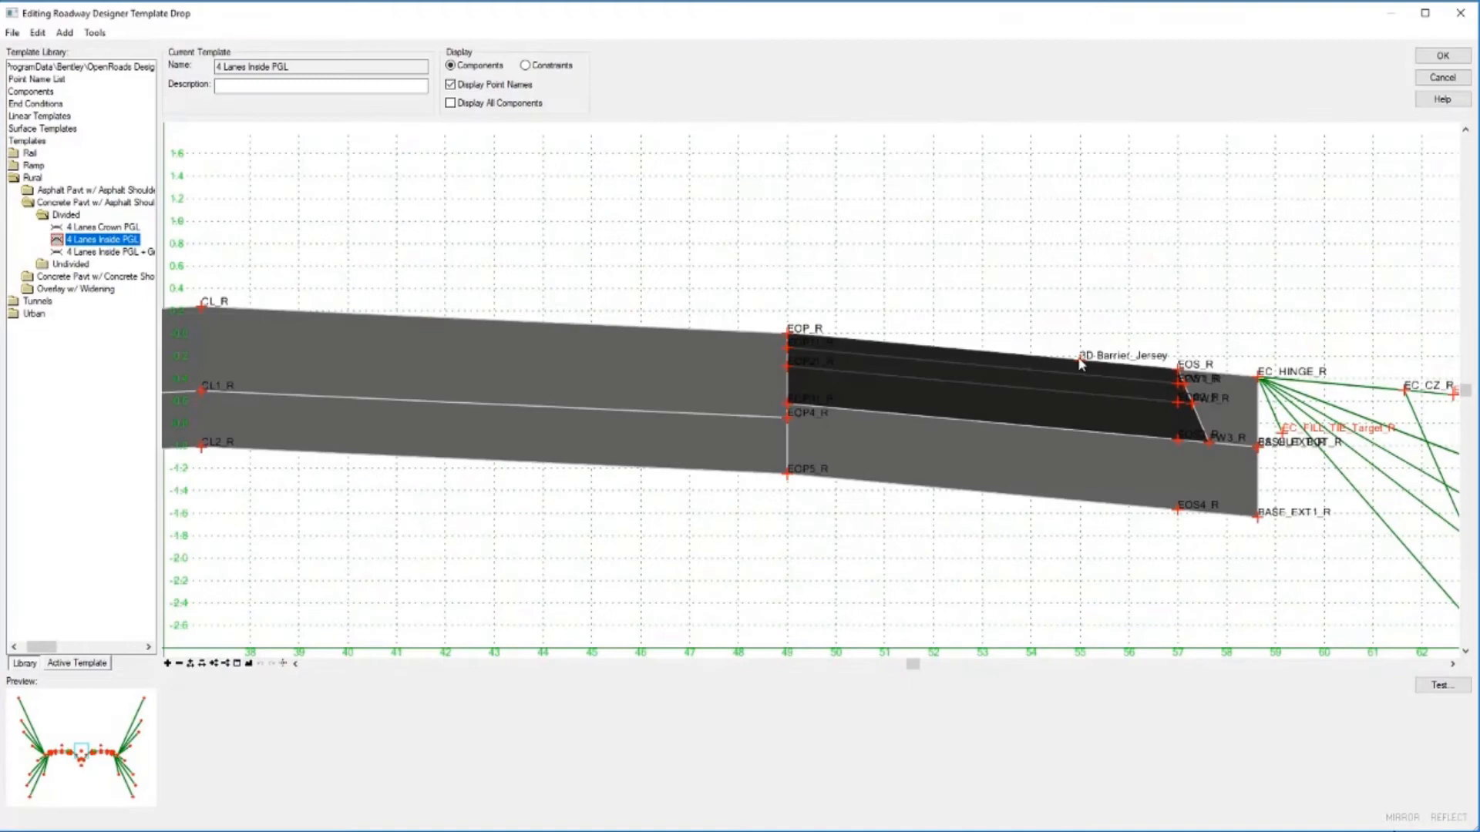
Rename the barrier point to 3D Barrier_Jersey w/ Screen and rebuild the corridor.
double_click(1084, 362)
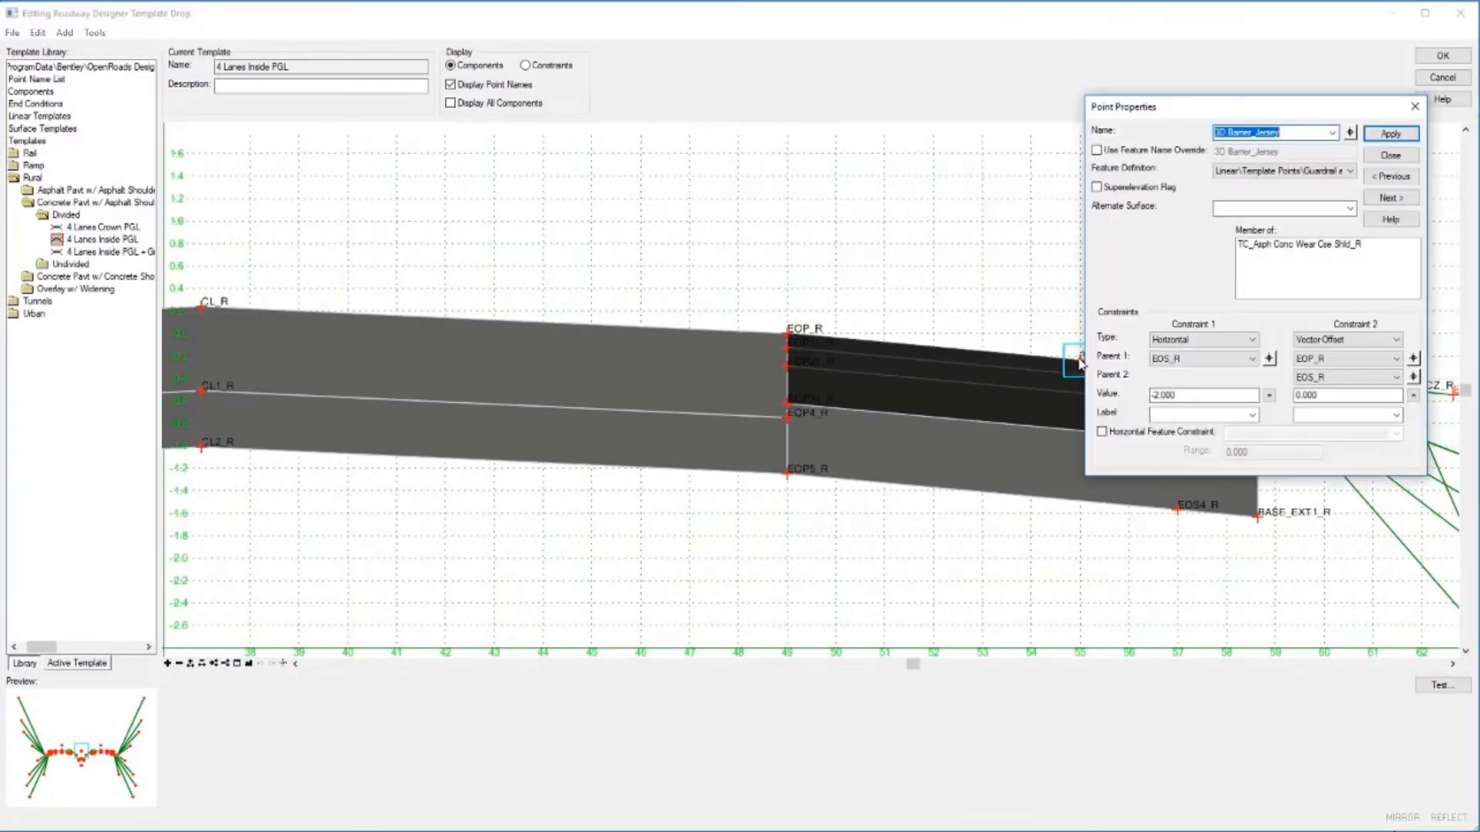
click(1332, 132)
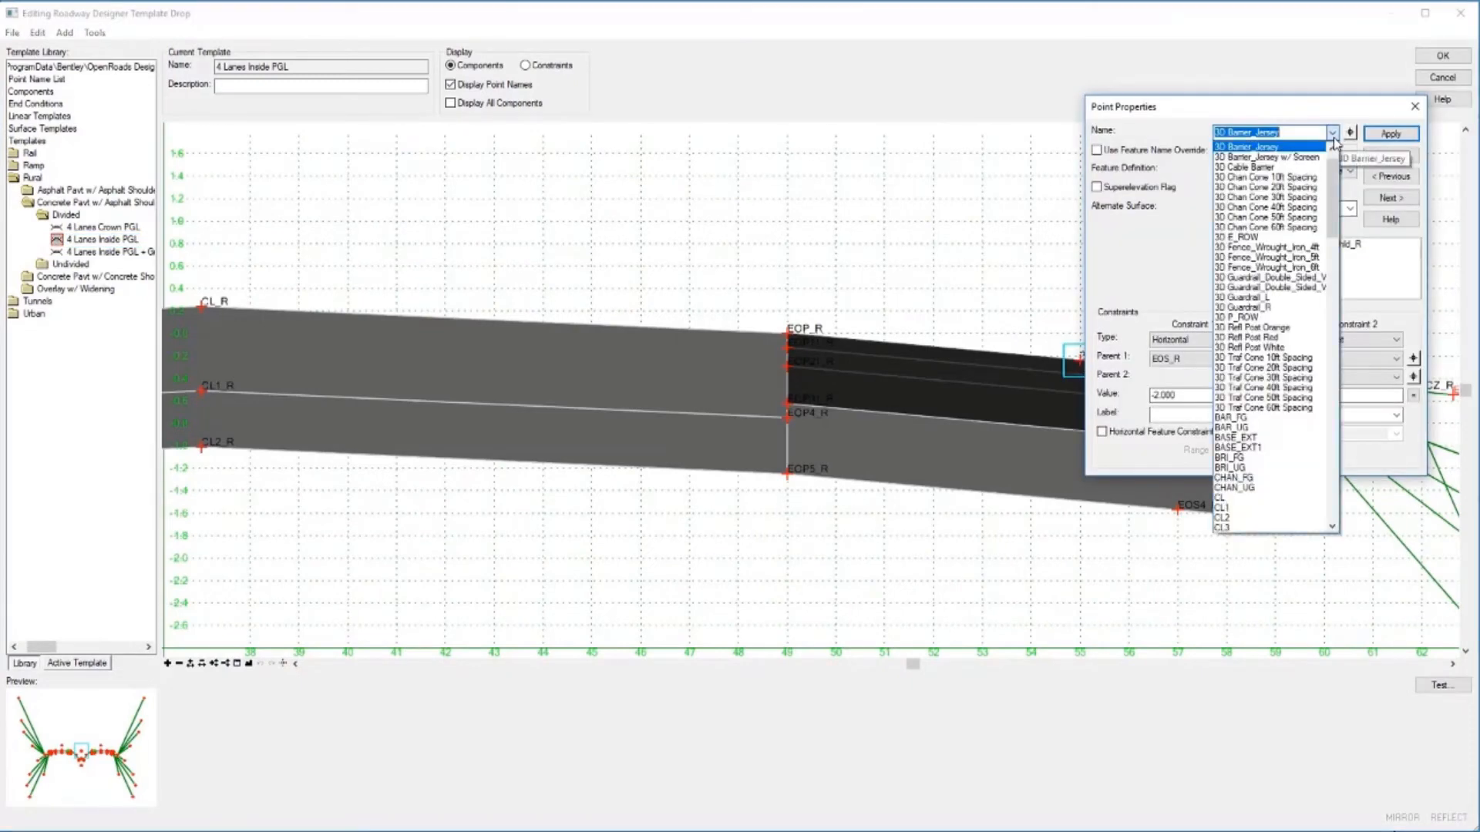
click(1269, 156)
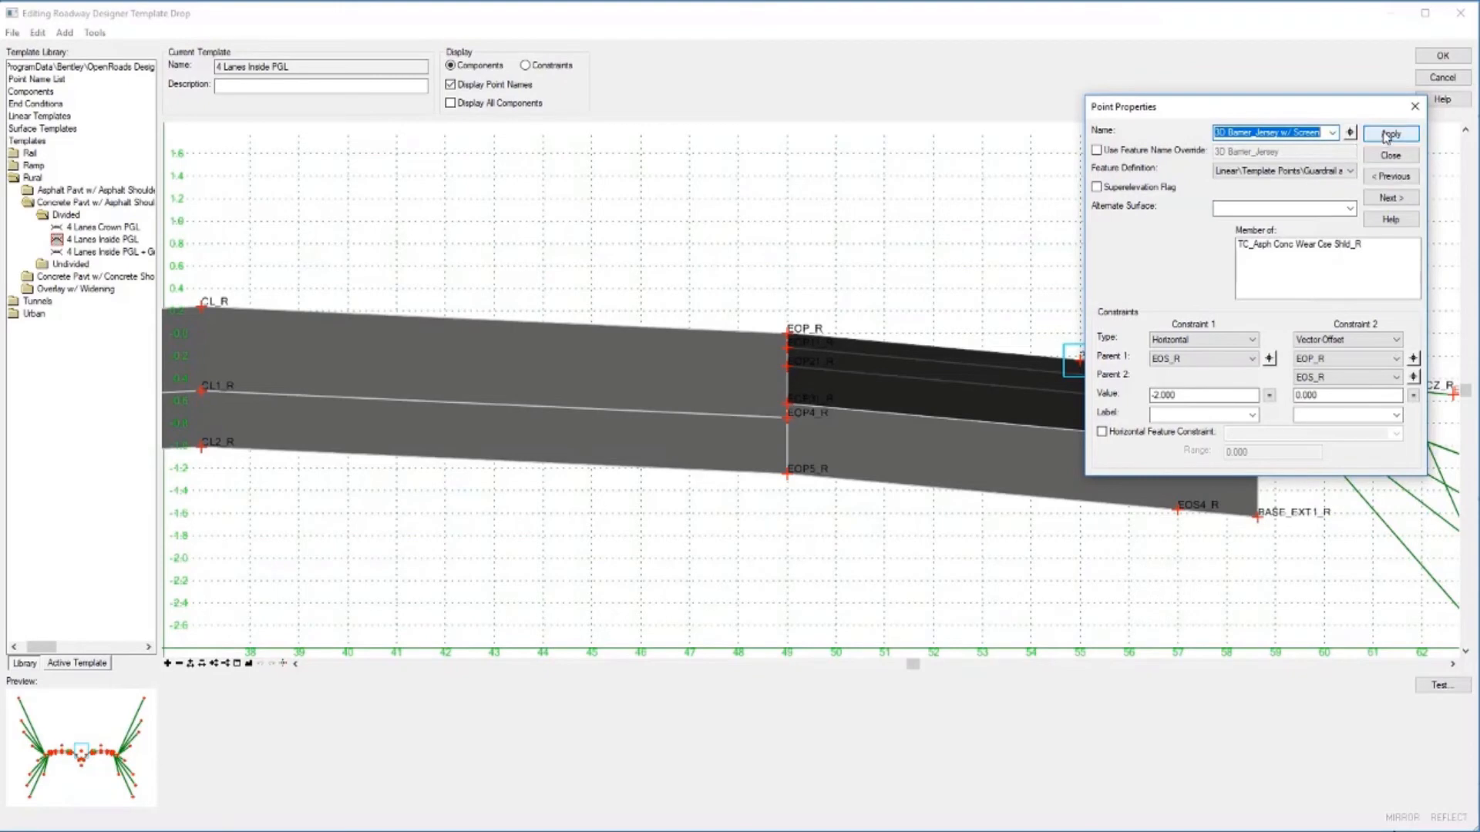
click(1390, 134)
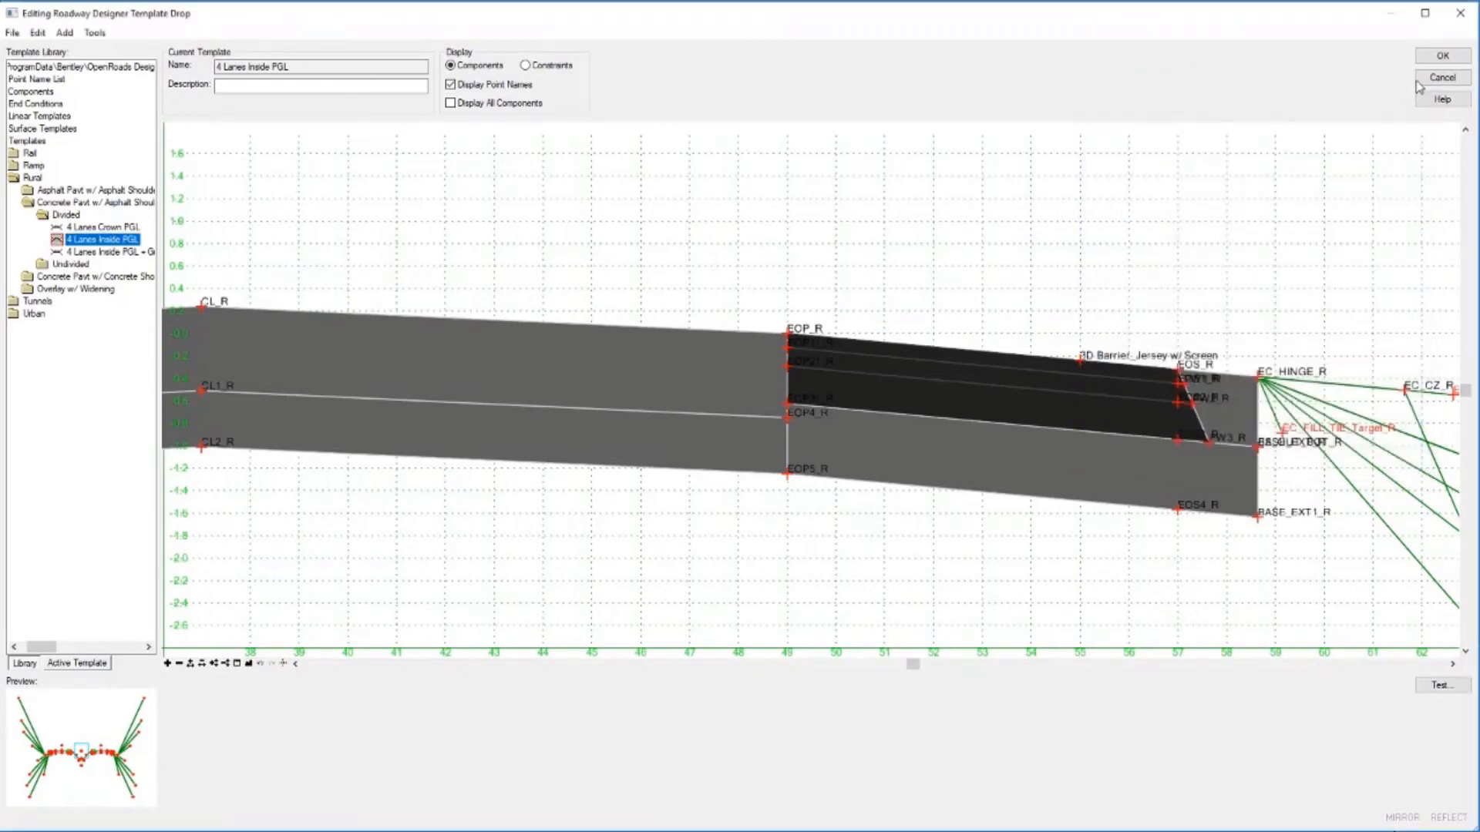
click(1441, 54)
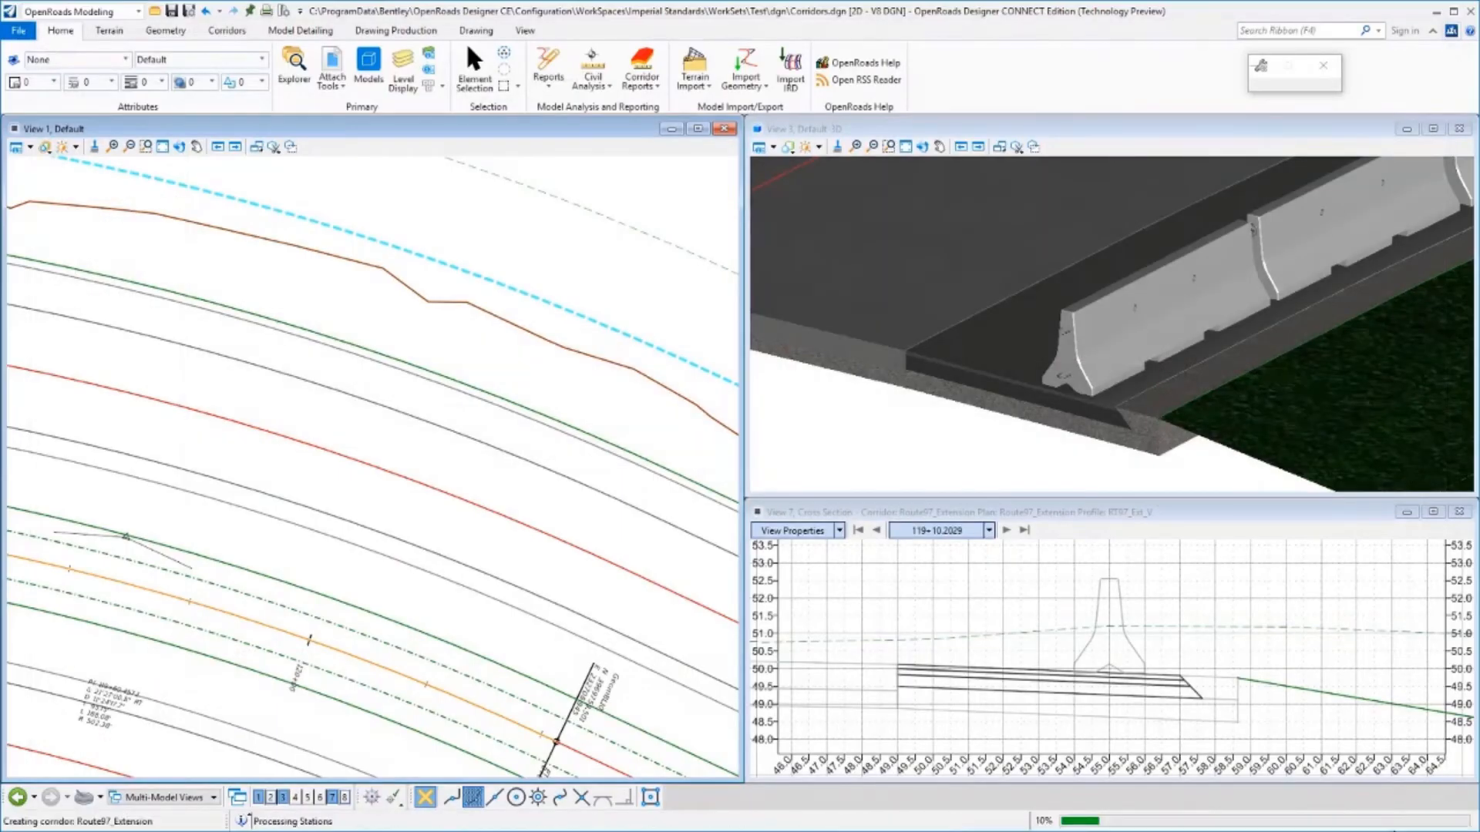